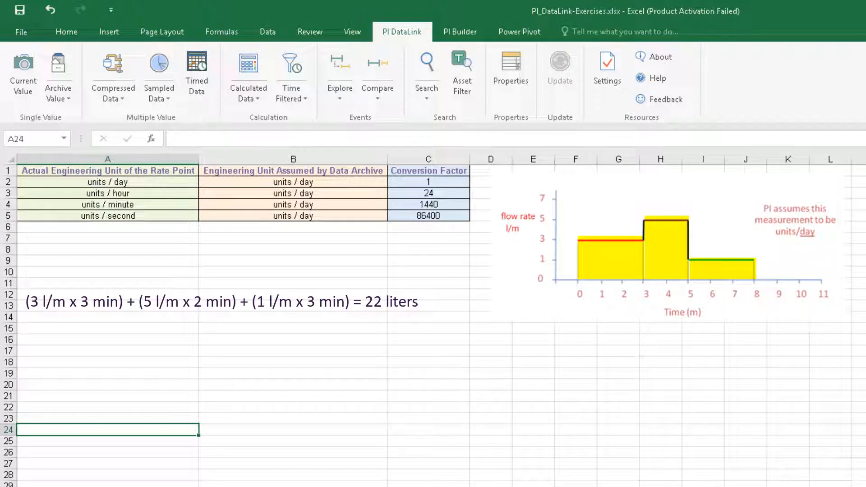
# Set the conversion factor time basis to seconds (86400) and close the Calculated Data pane
pyautogui.click(108, 205)
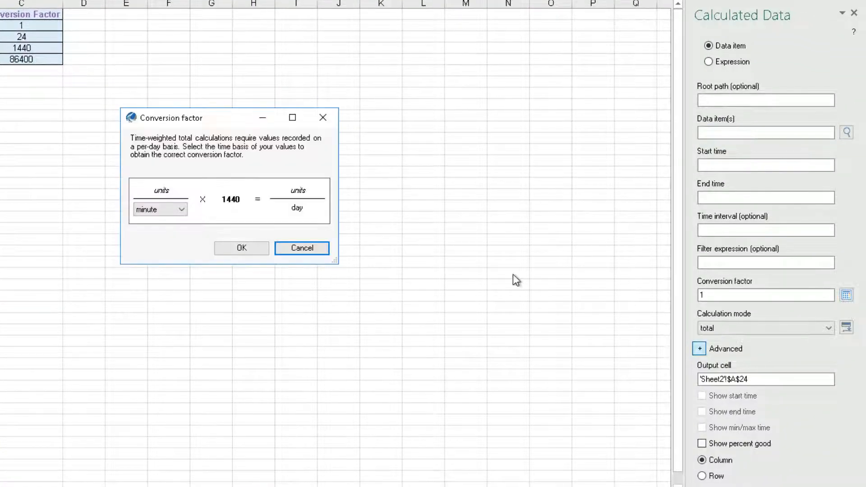
pyautogui.click(181, 209)
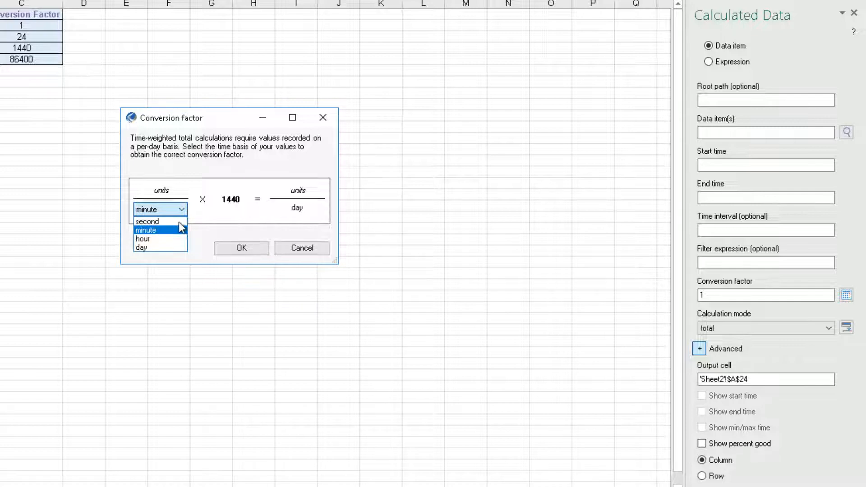
pyautogui.click(143, 239)
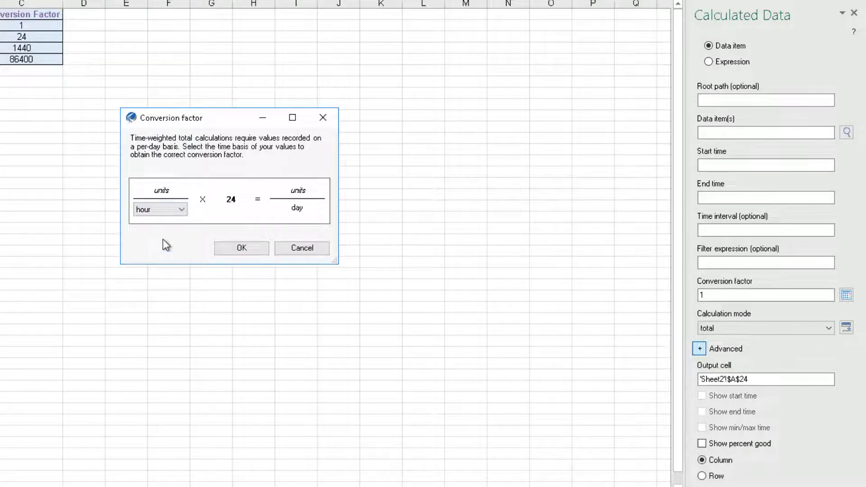
pyautogui.click(160, 210)
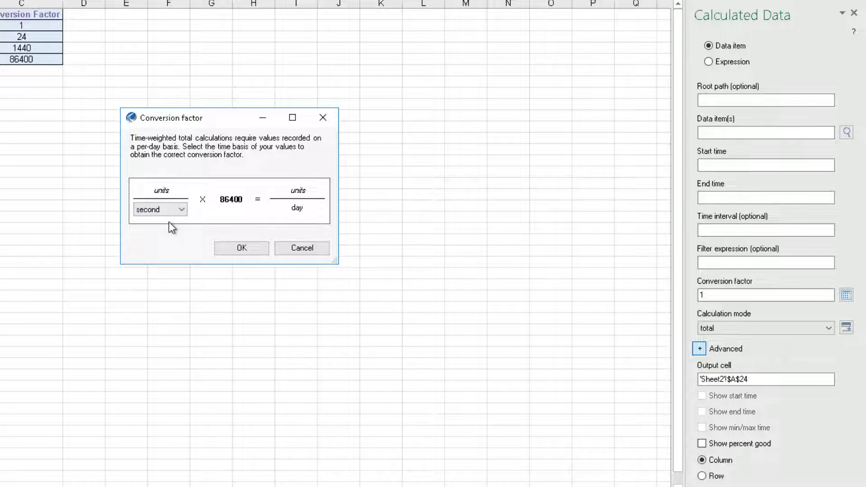
pyautogui.click(241, 247)
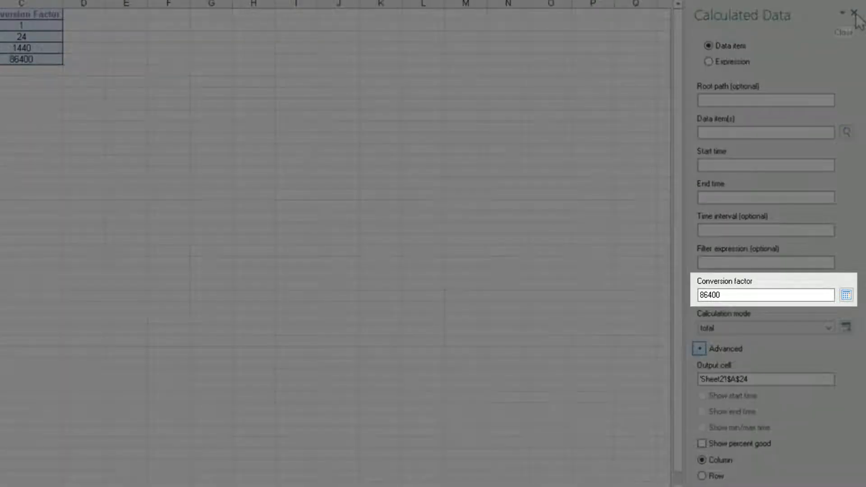
pyautogui.click(859, 11)
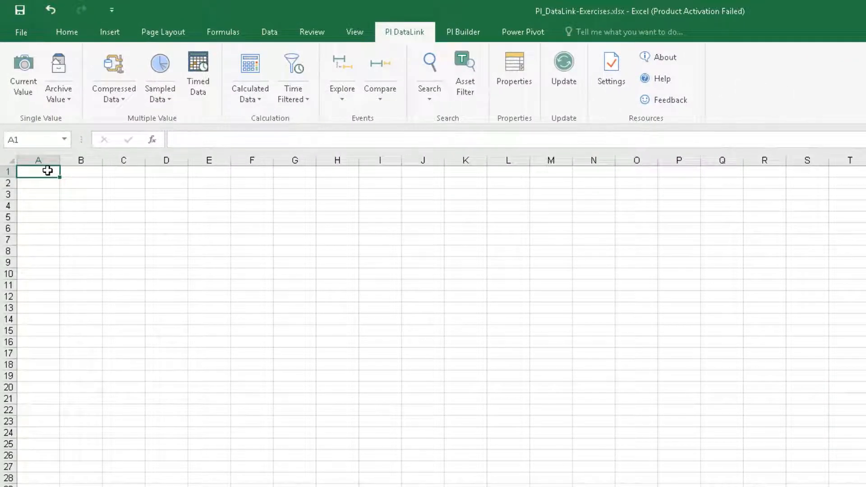
# Enter row labels Root path, Data item, Start time, End Time, UOM, Total Conversion factor in A1:A6
pyautogui.write('Root path')
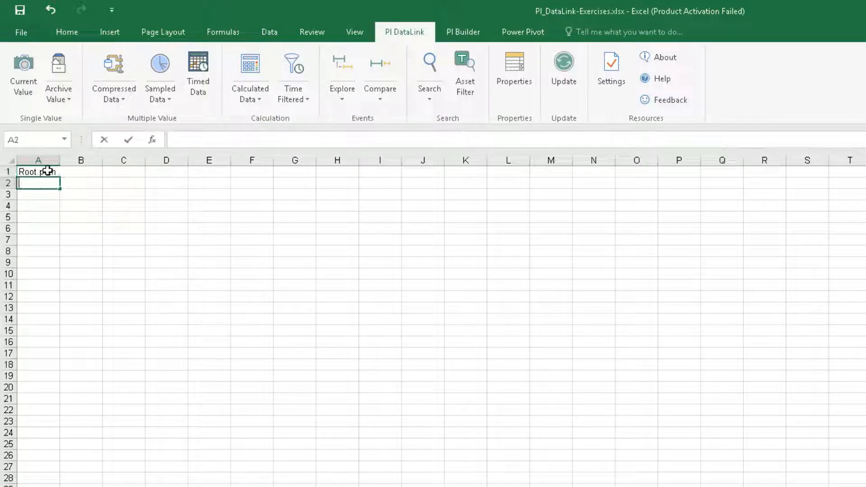
pyautogui.write('Data item')
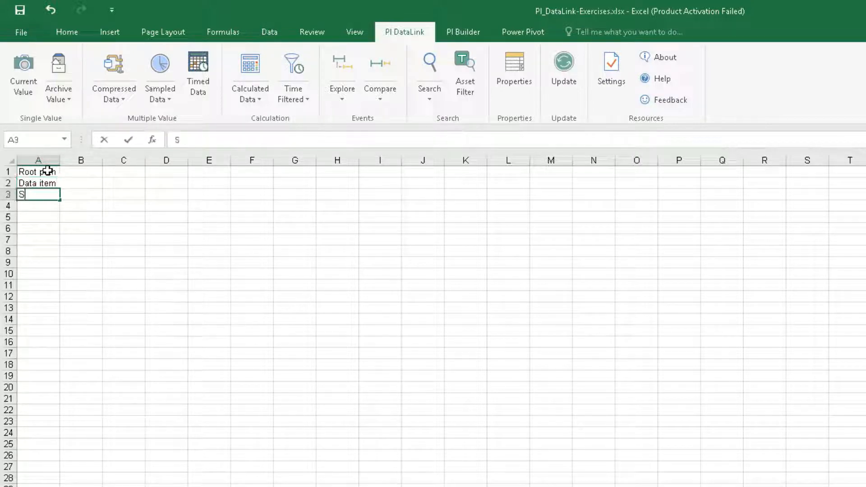
pyautogui.write('tart tine')
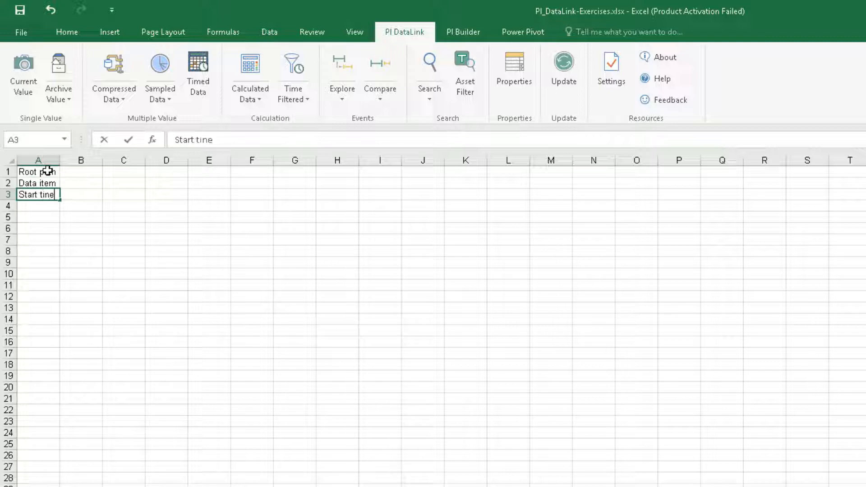
pyautogui.press('enter')
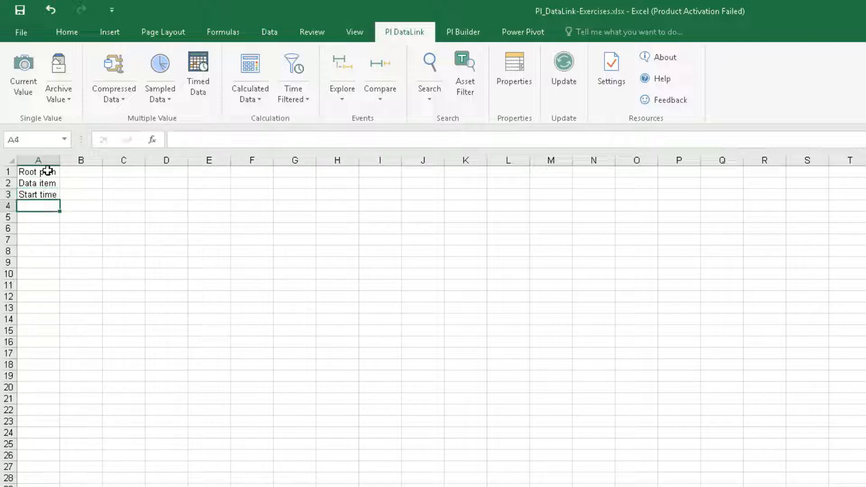
pyautogui.write('End Time')
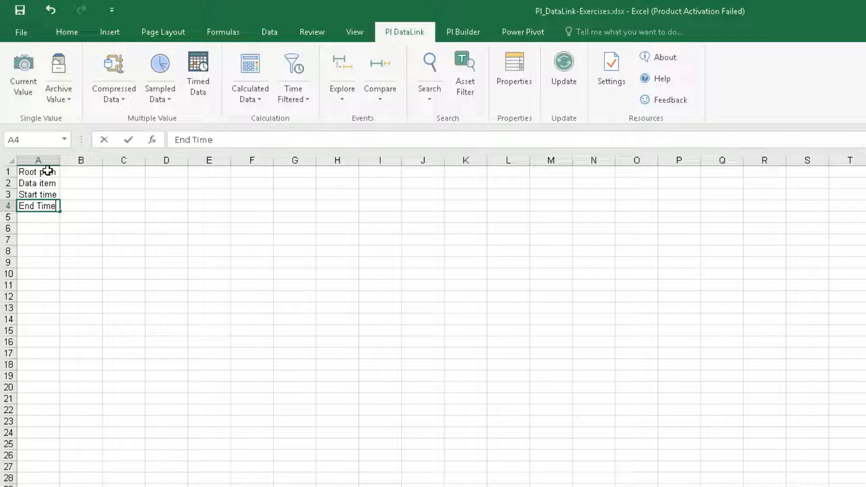
pyautogui.write('UOM')
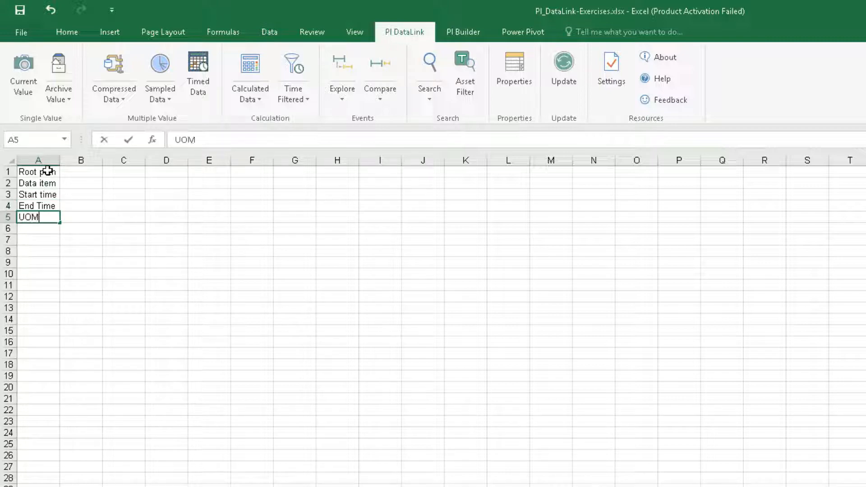
pyautogui.write('Total')
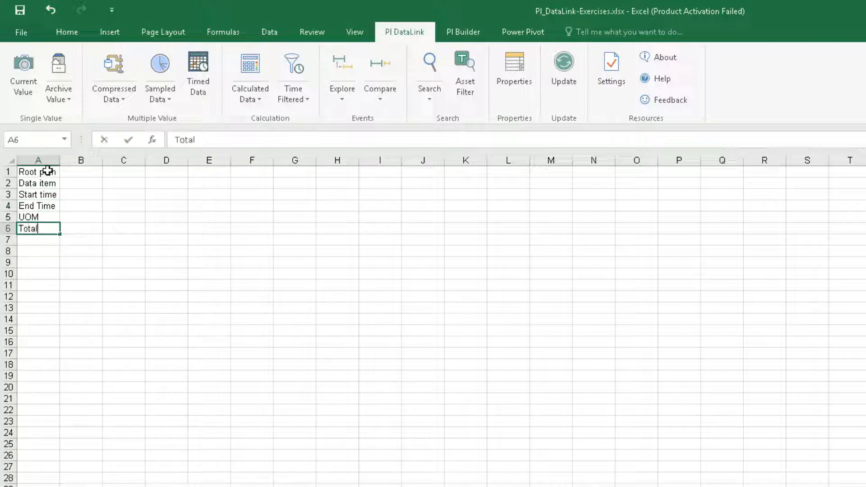
pyautogui.write('Conversion facto')
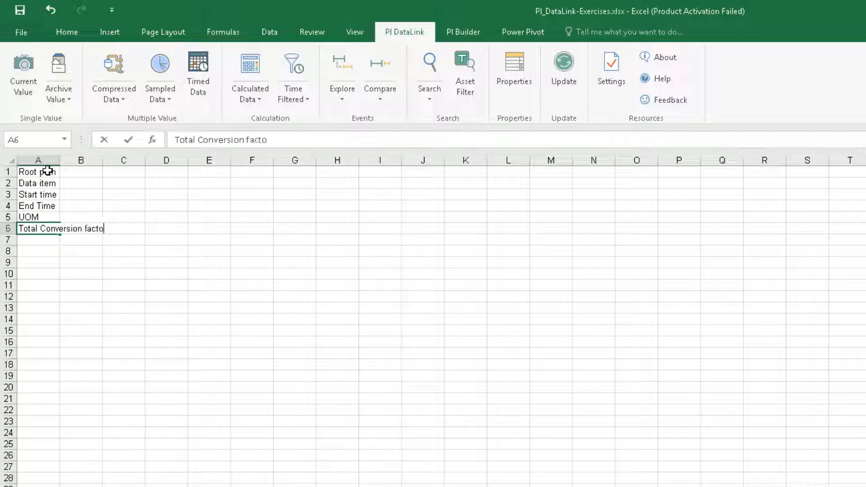
pyautogui.write('r')
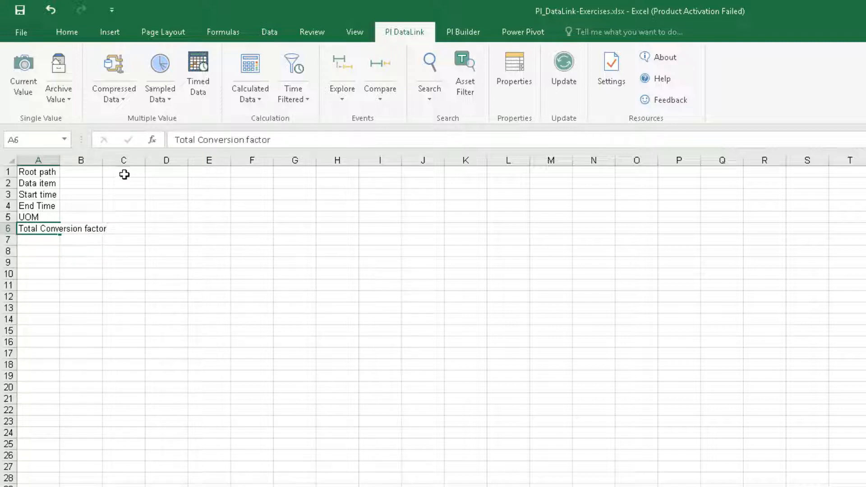
# Add the column headers Average, Total and % Good in C1:E1
pyautogui.write('Average')
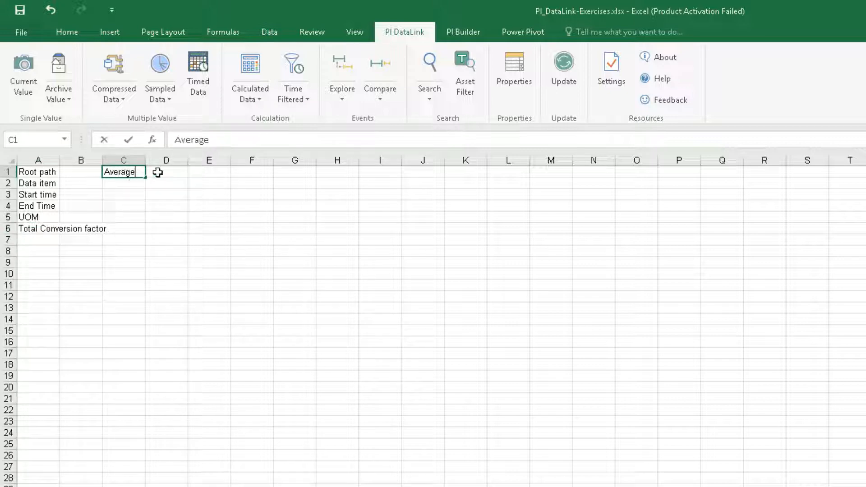
pyautogui.write('Total')
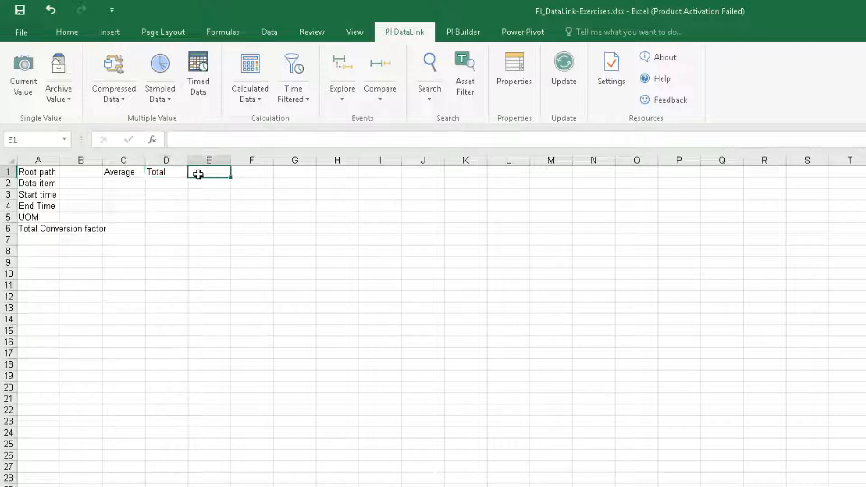
pyautogui.write('% Good')
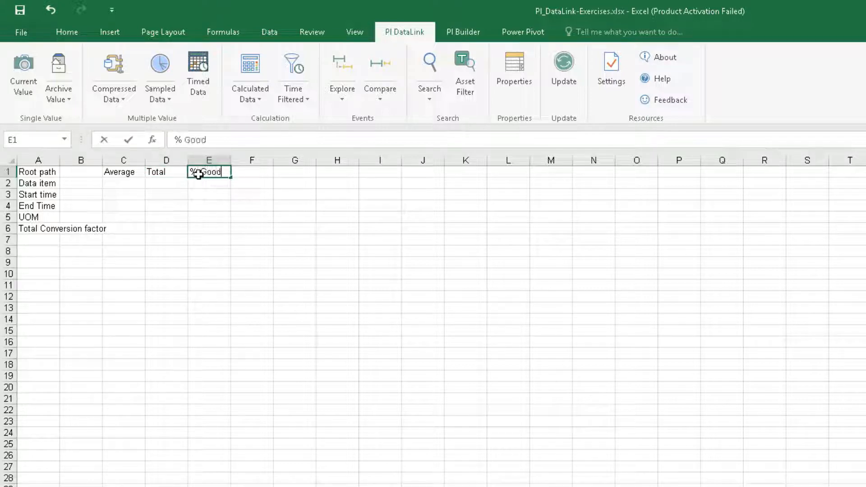
pyautogui.click(38, 160)
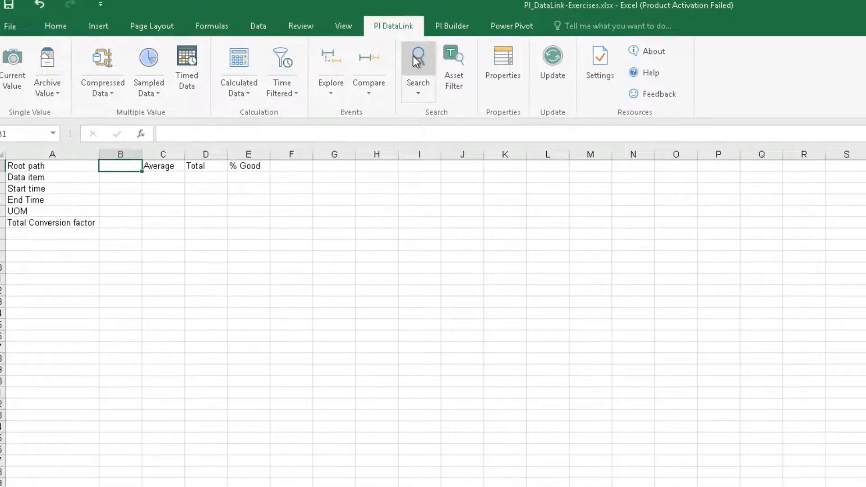
# Insert the Mixing Tank1 root path and Flow Rate data item into B1 and B2 via PI DataLink Search
pyautogui.click(417, 58)
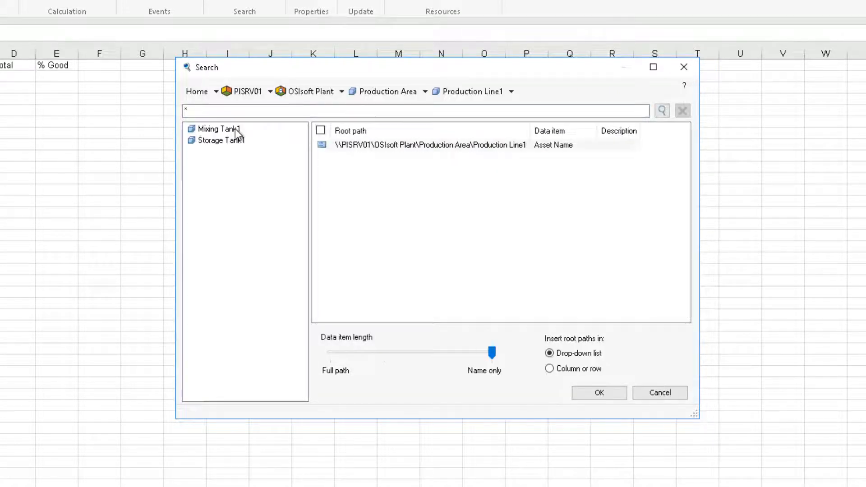
pyautogui.doubleClick(216, 129)
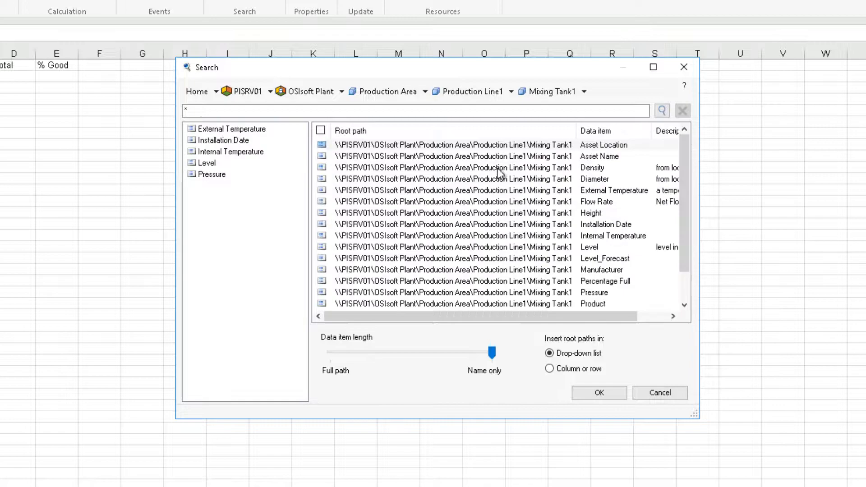
pyautogui.click(453, 202)
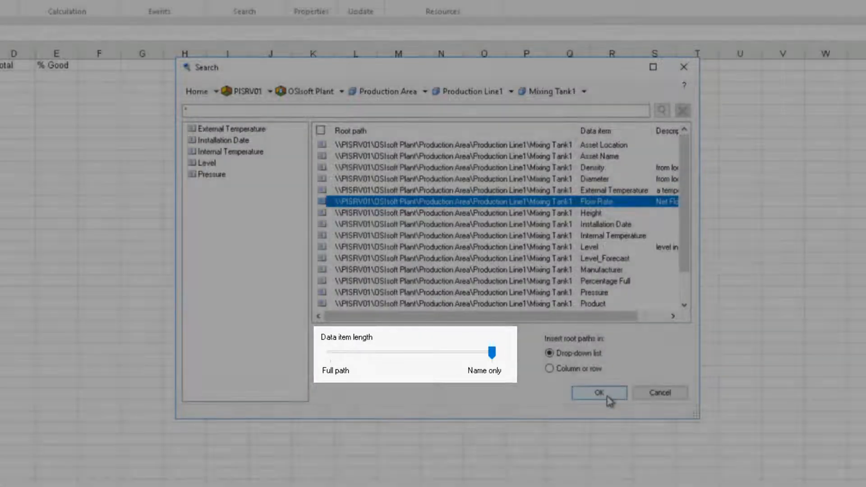
pyautogui.click(598, 393)
pyautogui.write('T')
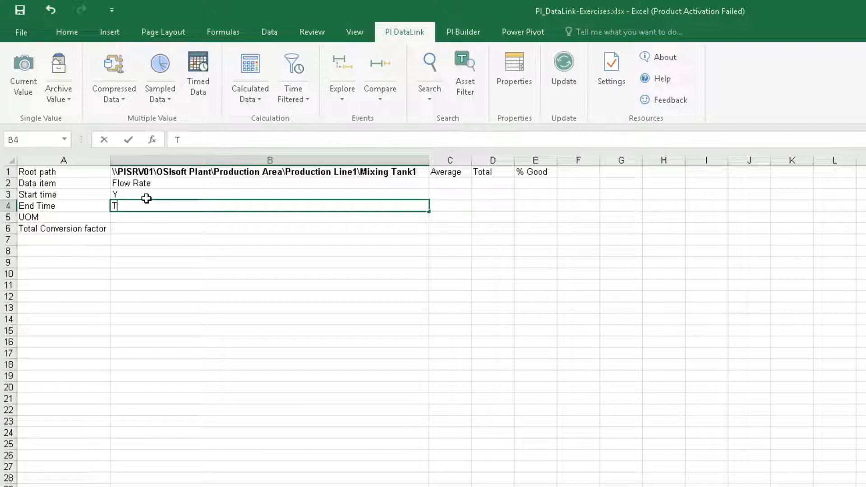
# Retrieve the Flow Rate unit of measure (L/min) into B5 using root path B1 and data item B2
pyautogui.press('enter')
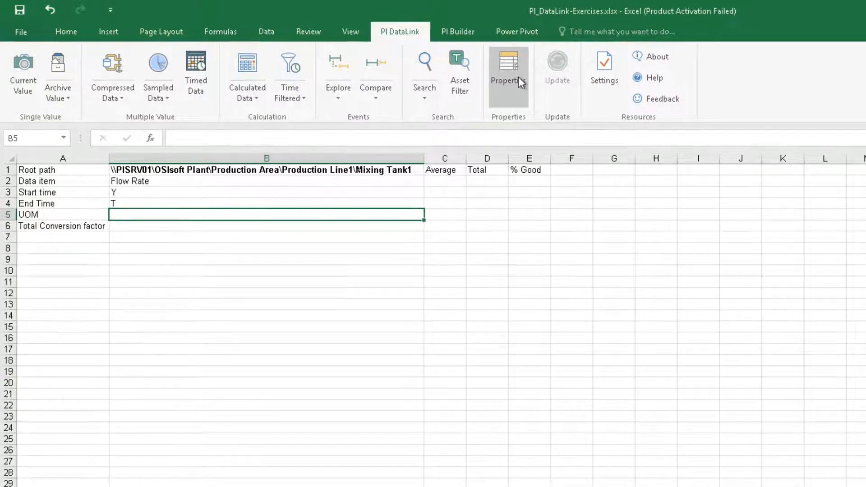
pyautogui.click(507, 63)
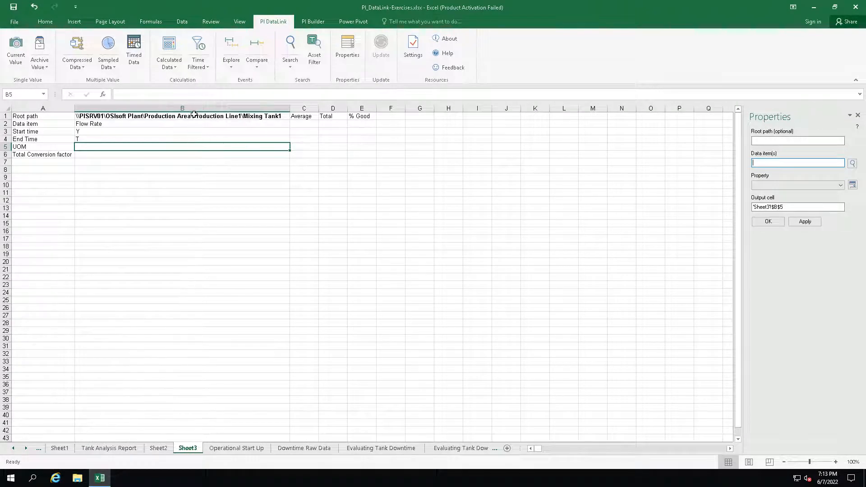
pyautogui.click(182, 123)
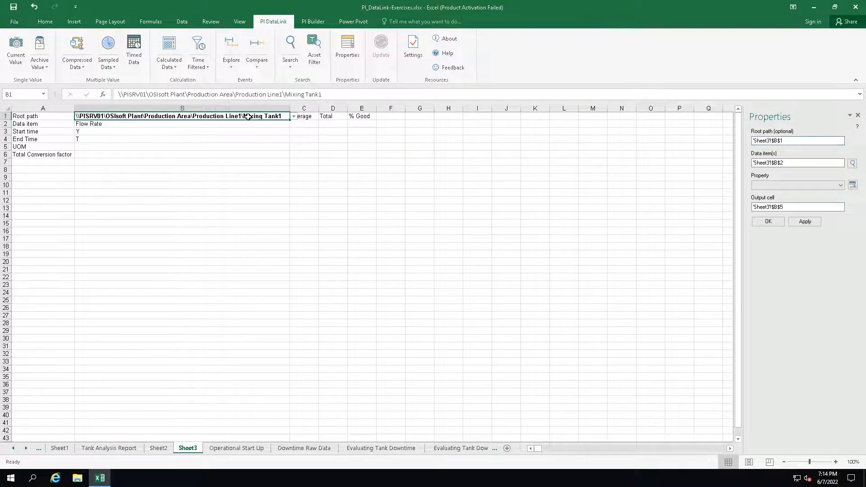
pyautogui.click(840, 185)
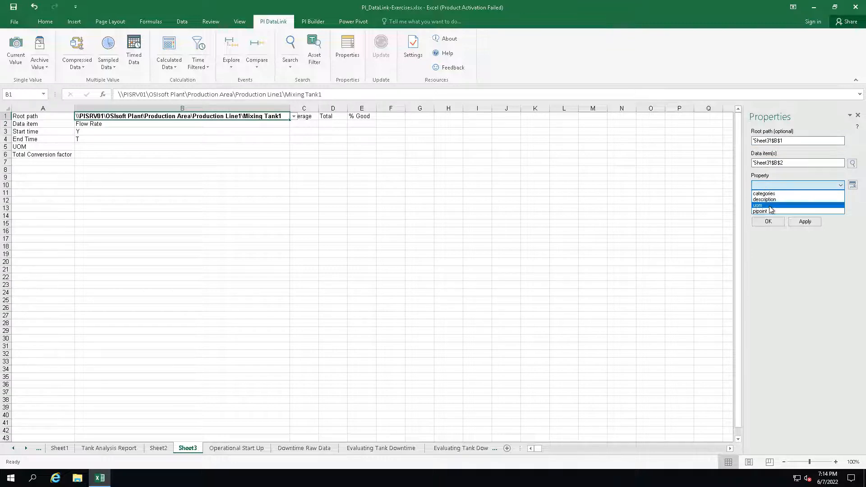
pyautogui.click(758, 205)
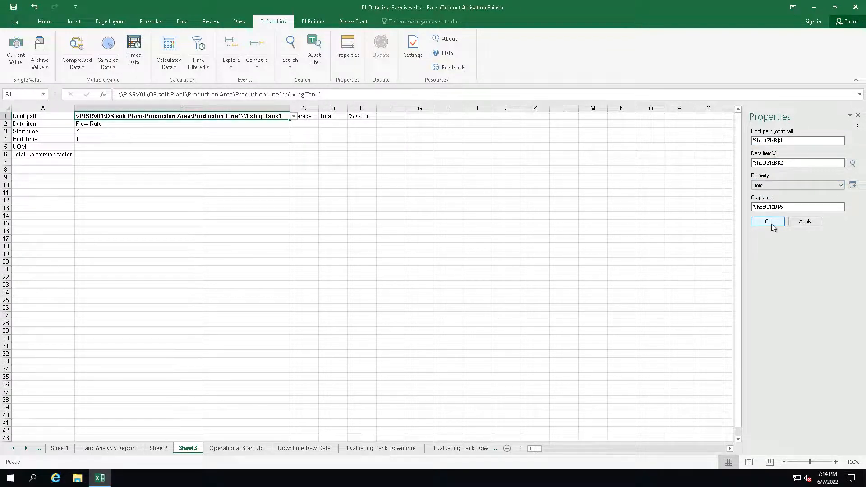
pyautogui.click(767, 222)
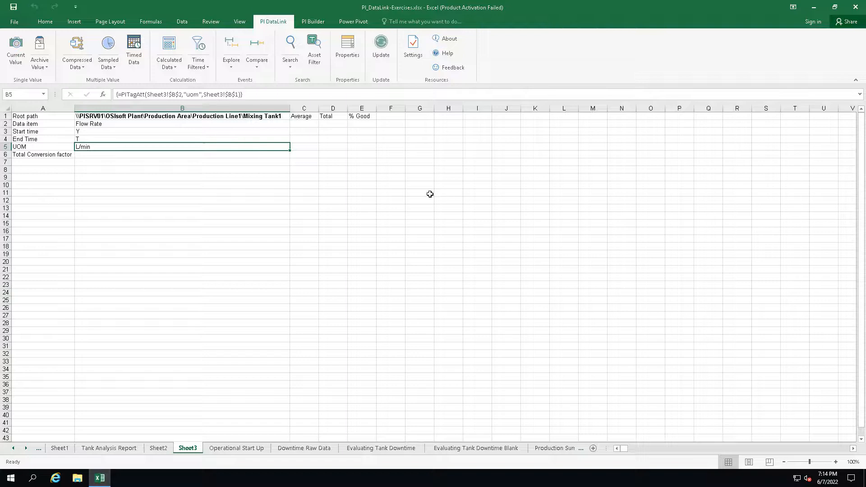
pyautogui.click(181, 155)
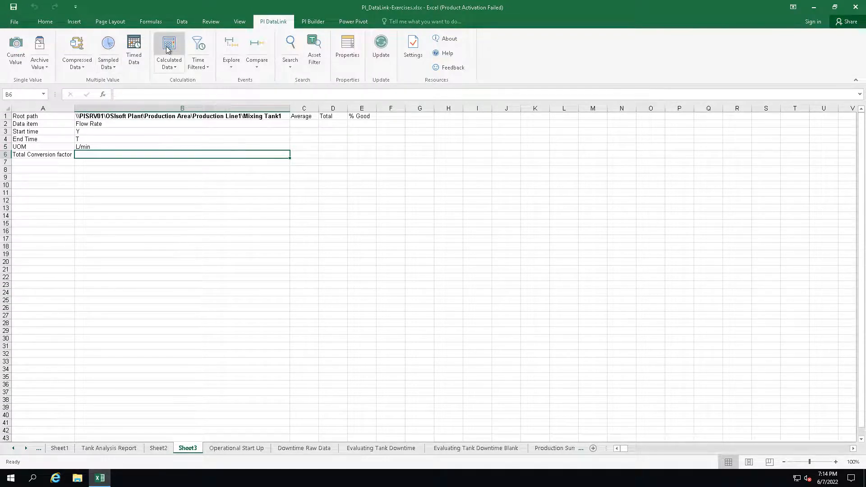
# Check the per-minute conversion factor 1440 in the Calculated Data helper, then enter 1440 in B6
pyautogui.click(169, 48)
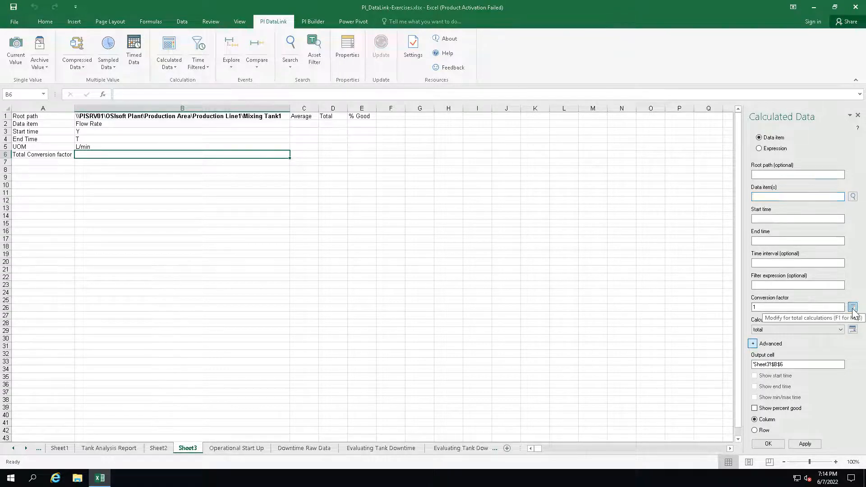
pyautogui.click(853, 308)
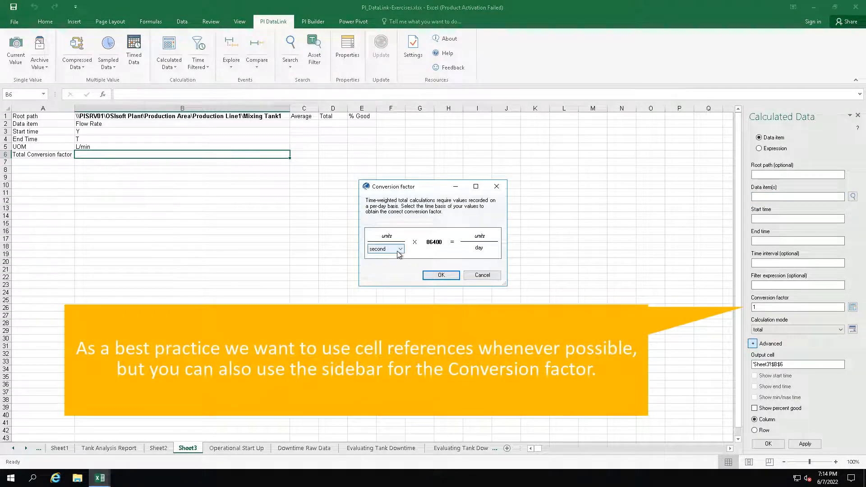
pyautogui.click(382, 249)
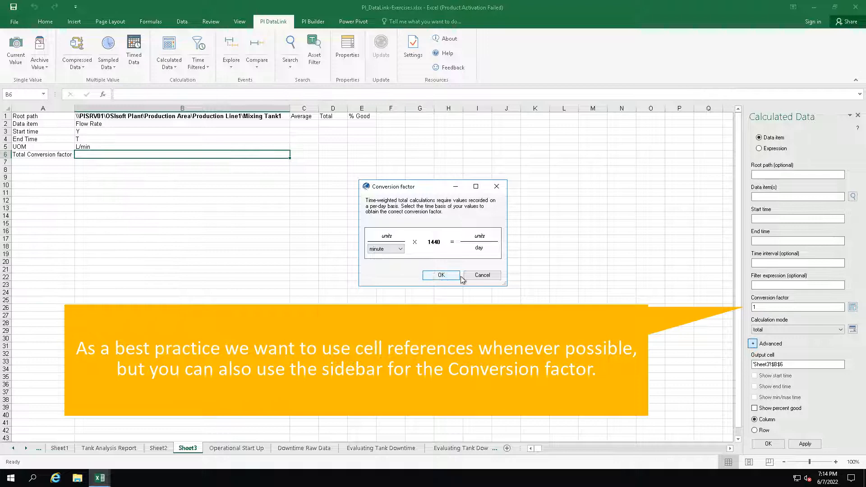
pyautogui.click(441, 275)
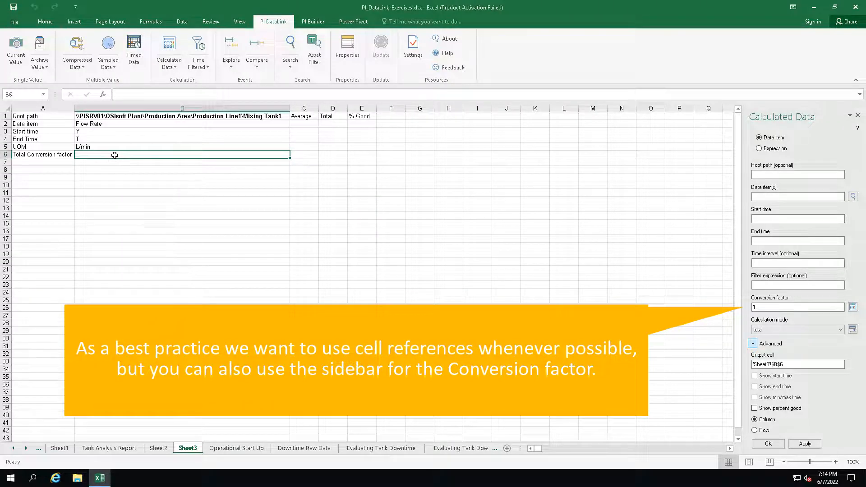
pyautogui.write('1440')
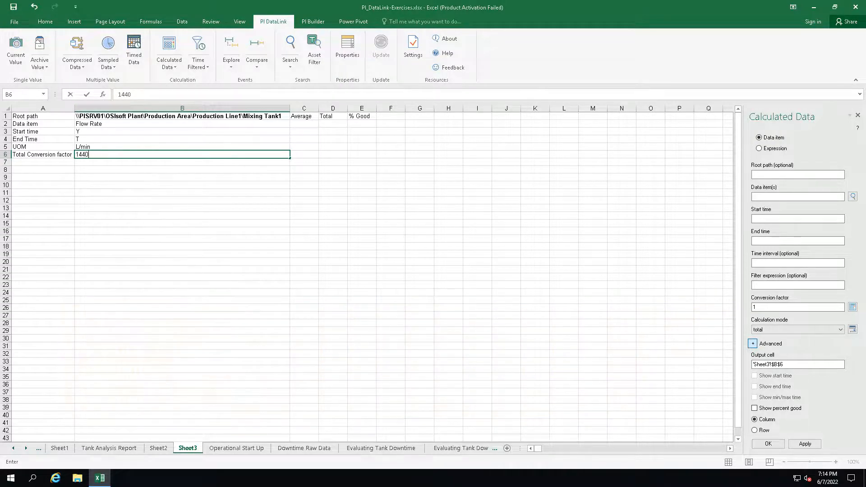
pyautogui.moveTo(433, 376)
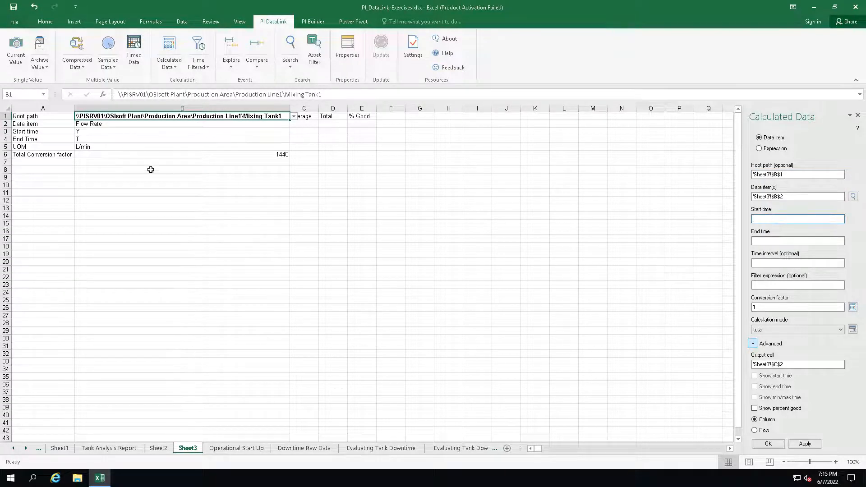
# Calculate the time-weighted average flow rate (142.6138) into C2 using B1 to B4
pyautogui.click(183, 132)
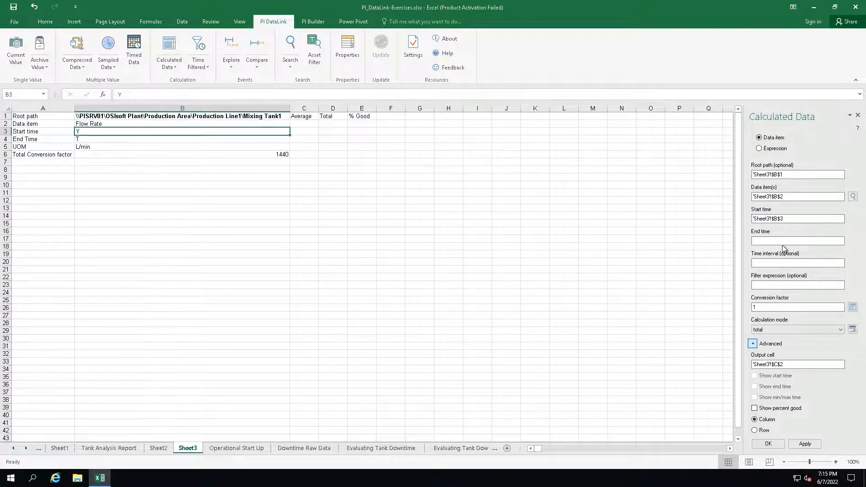
pyautogui.click(182, 139)
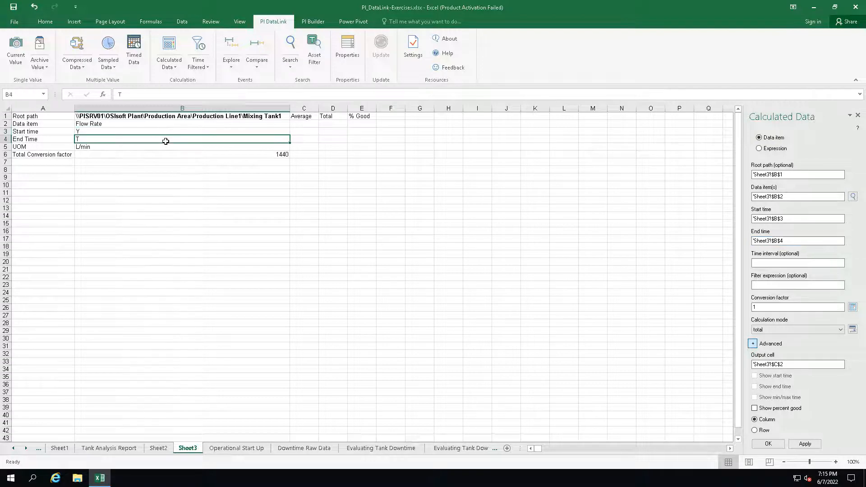
pyautogui.click(840, 330)
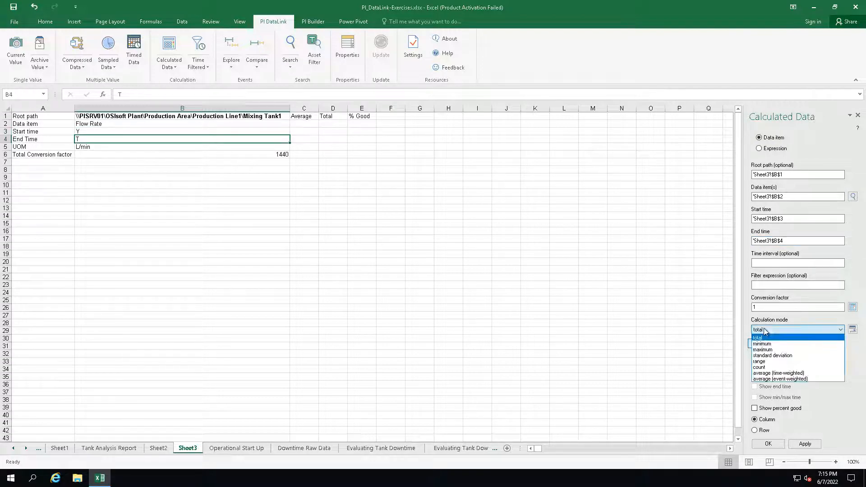
pyautogui.click(780, 373)
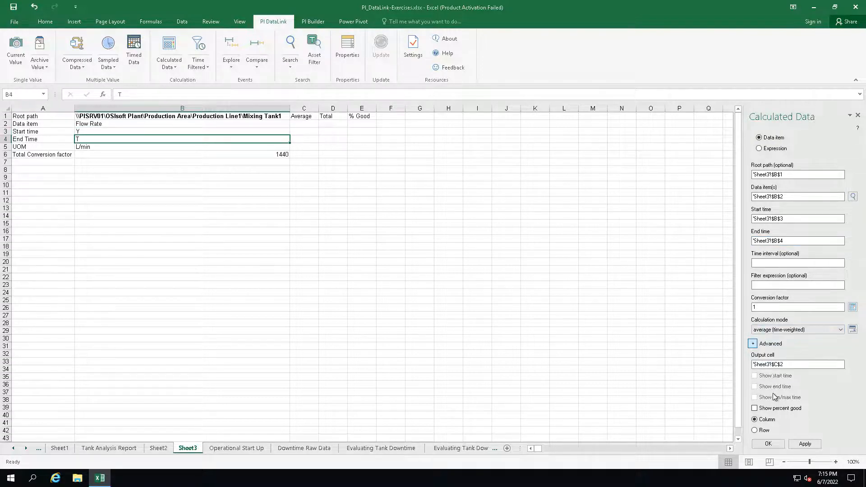
pyautogui.click(768, 444)
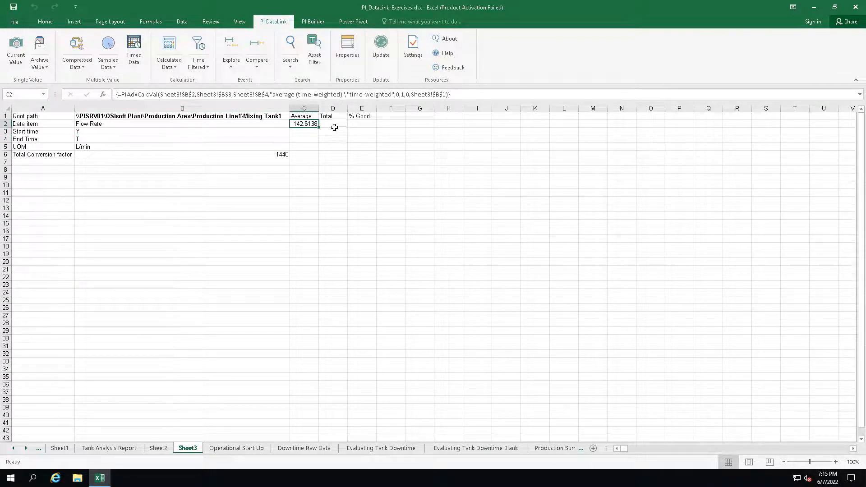
pyautogui.click(333, 124)
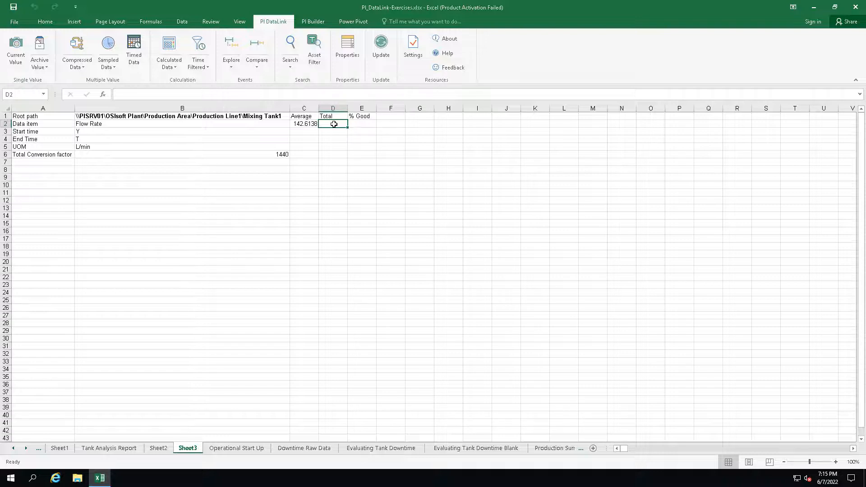
# Calculate total flow 205363.9 into D2 with the B6 factor, plus 100 percent good
pyautogui.click(168, 50)
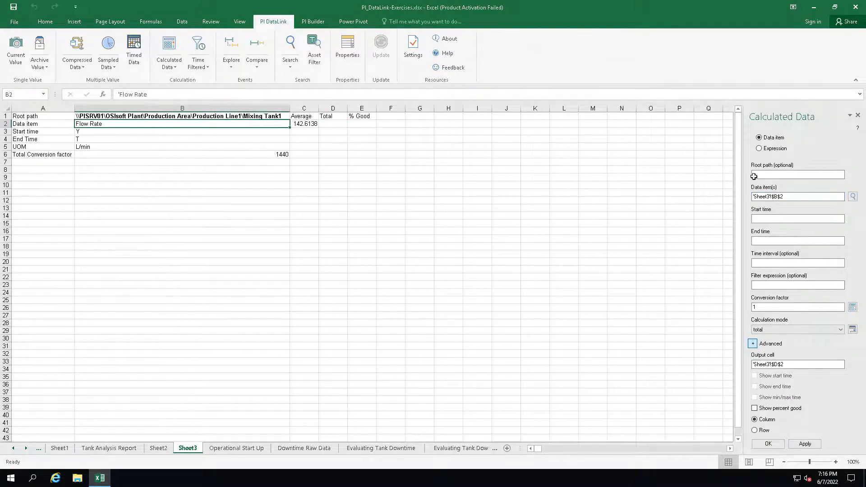
pyautogui.click(183, 116)
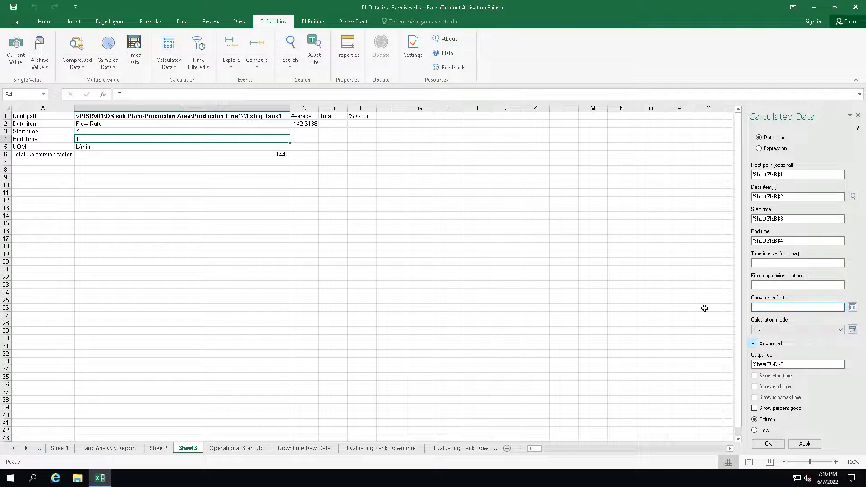
pyautogui.click(183, 154)
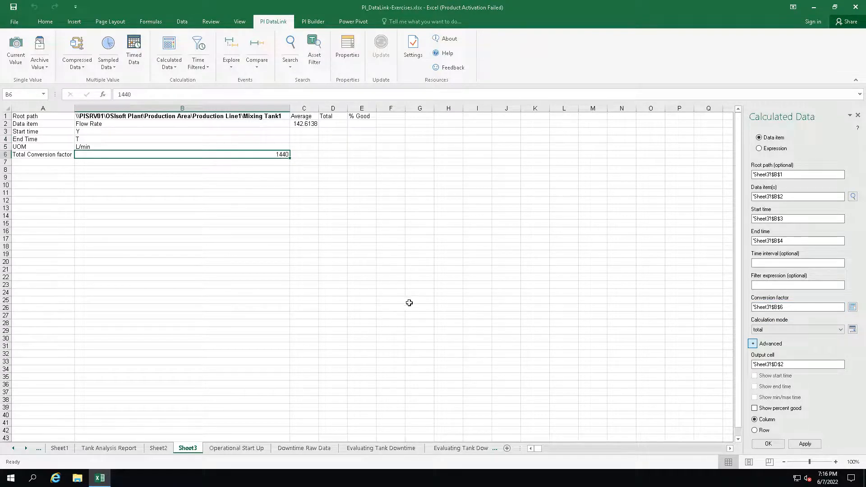
pyautogui.click(755, 408)
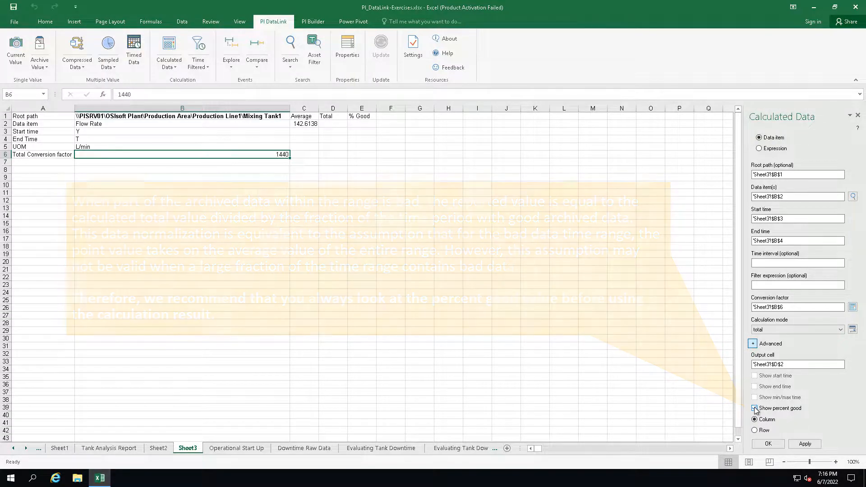
pyautogui.click(768, 446)
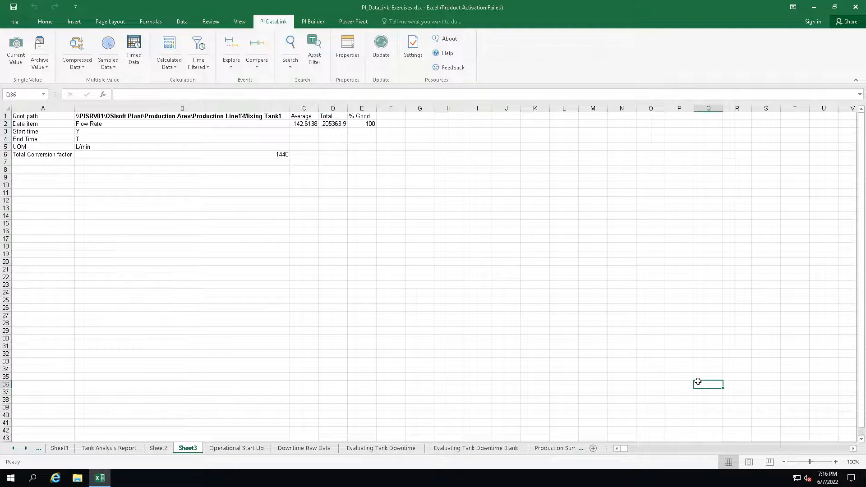